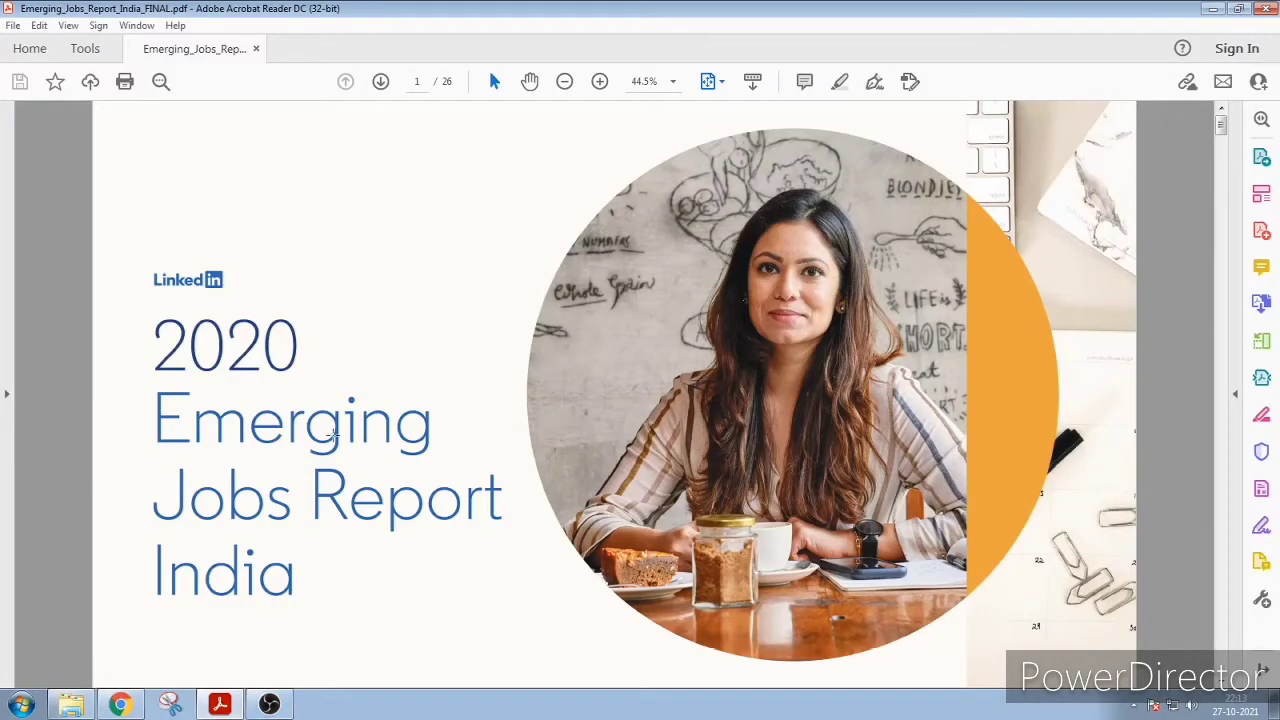
mouse_move(140, 442)
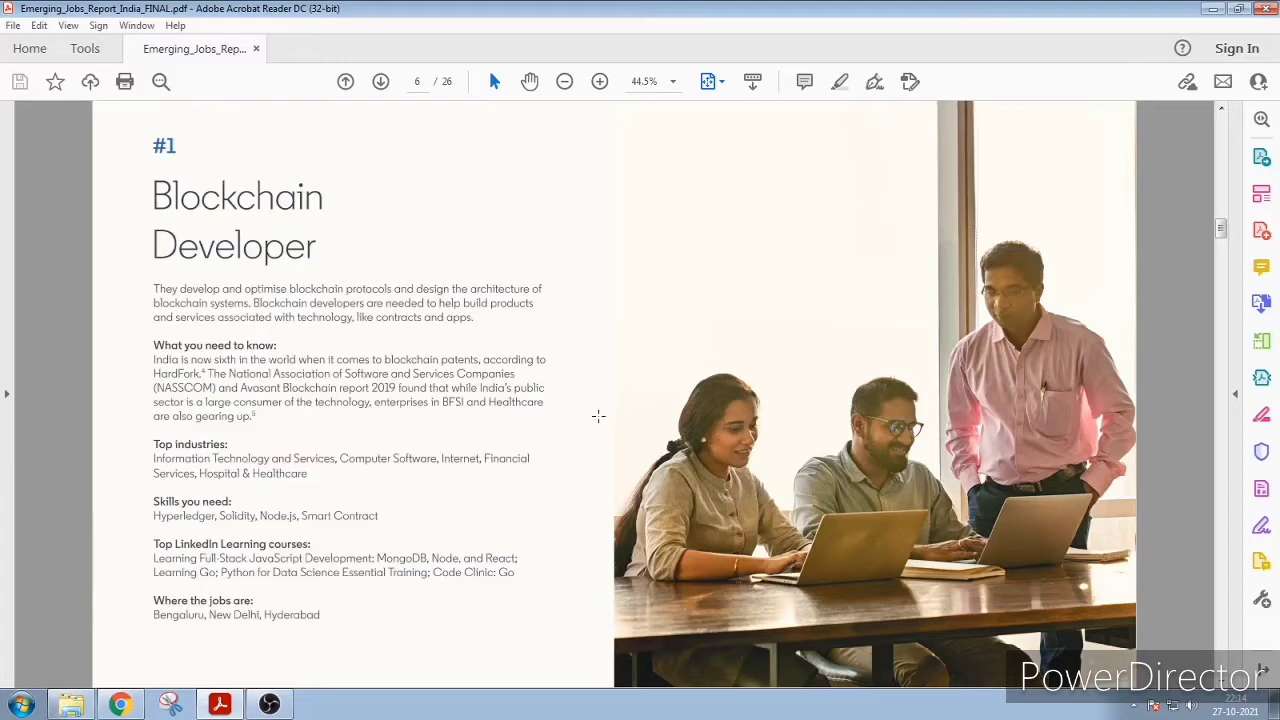
mouse_move(188, 200)
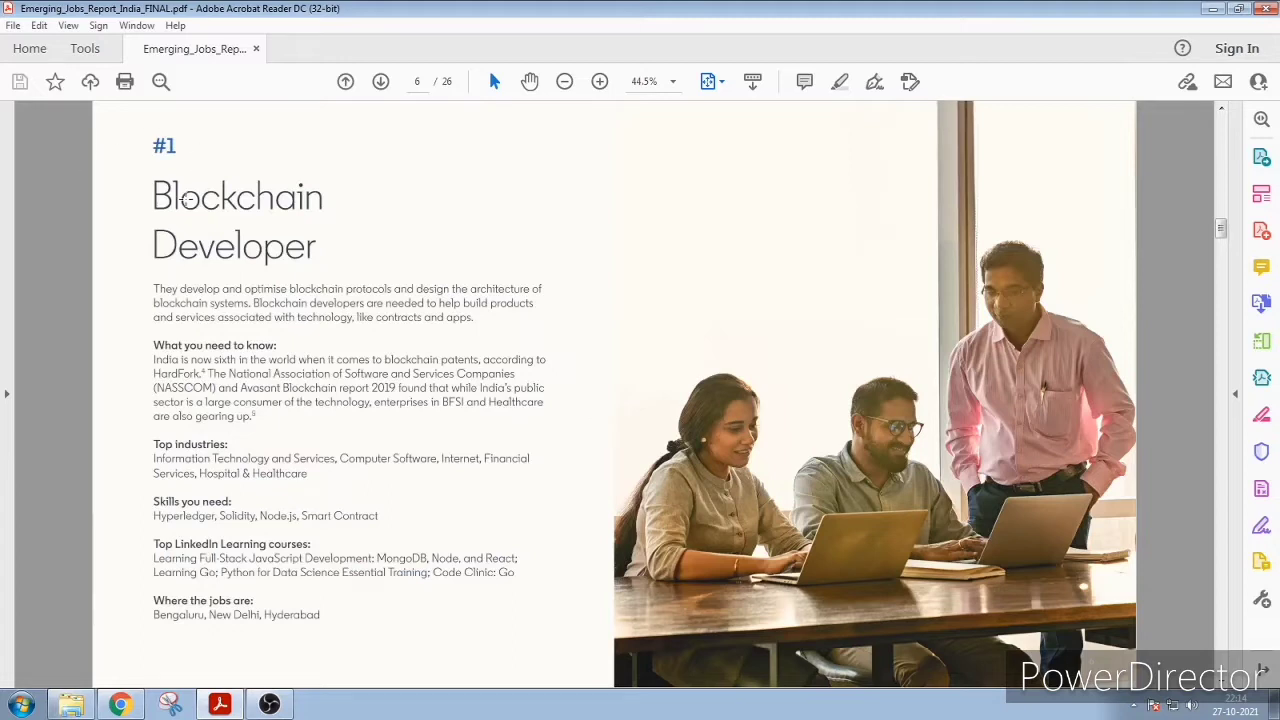
mouse_move(136, 428)
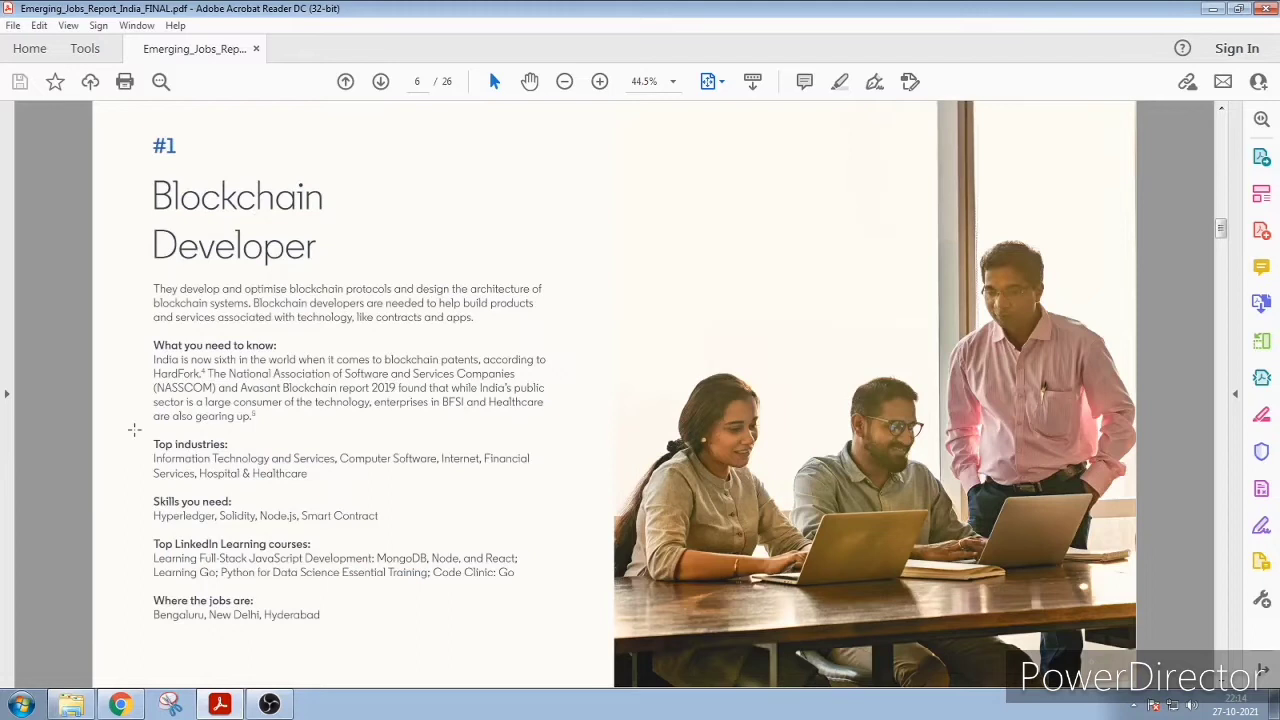
mouse_move(168, 502)
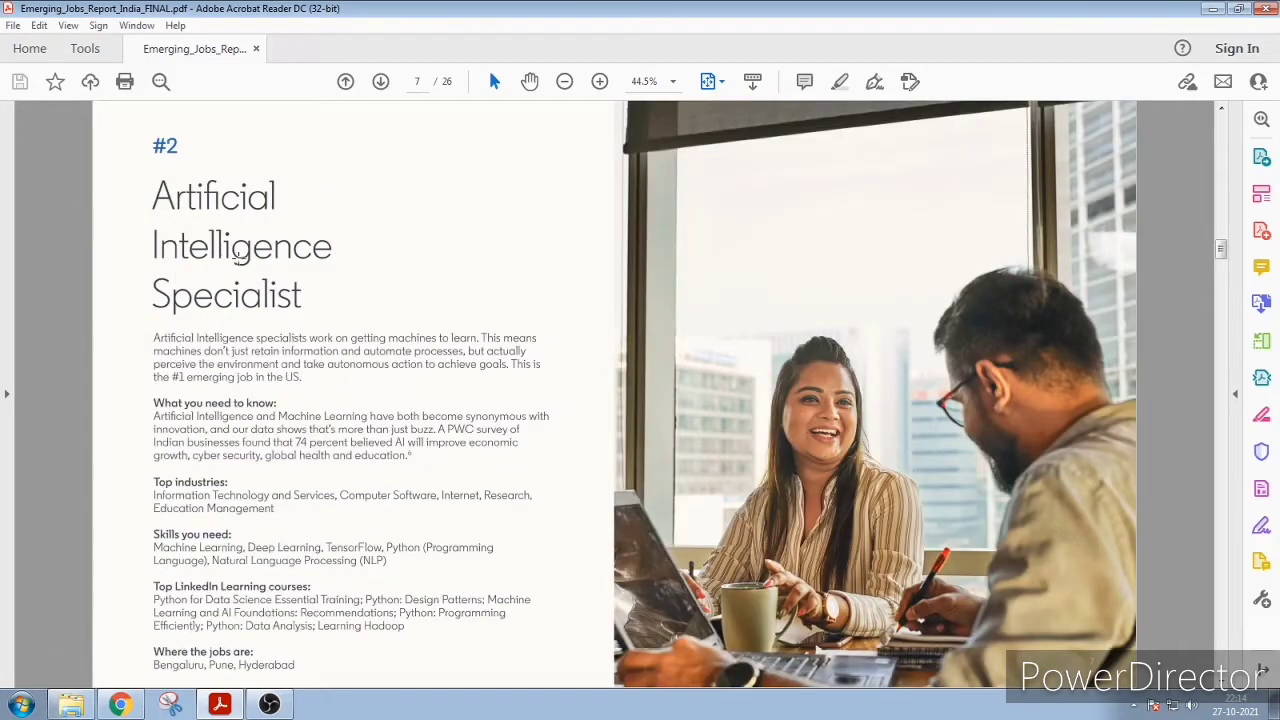
mouse_move(552, 472)
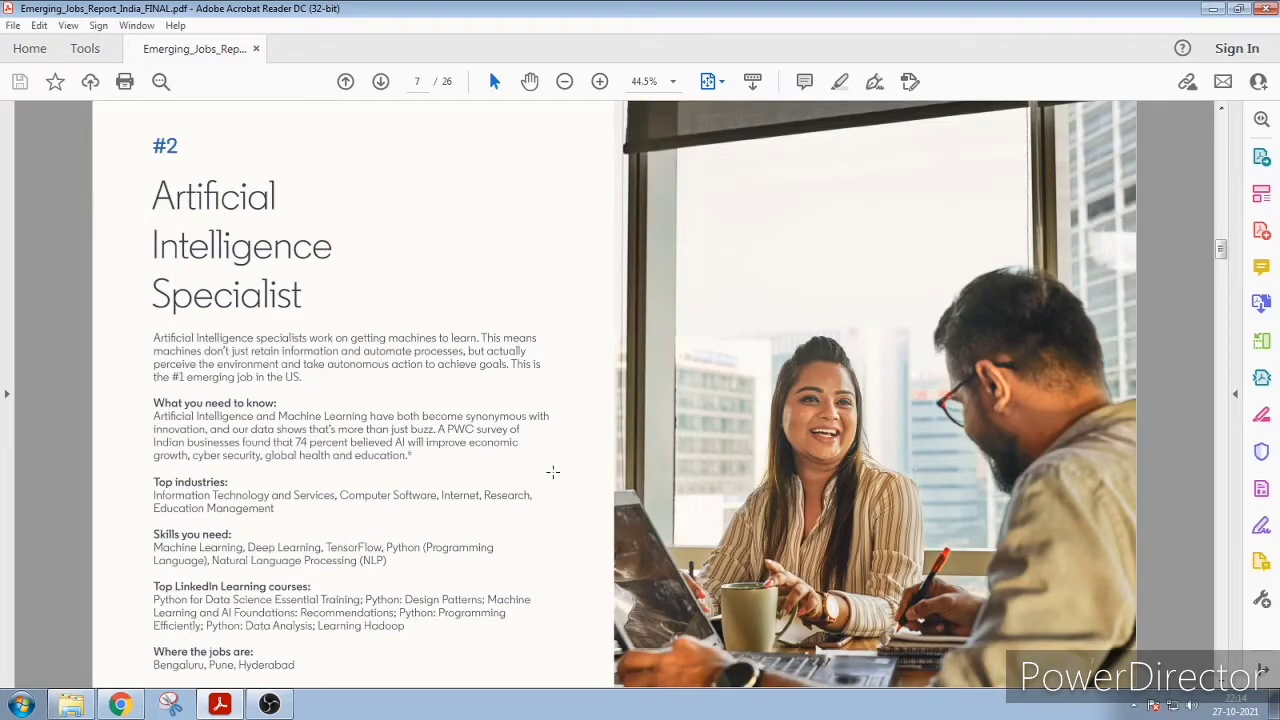
Advance to the #8 Customer Success Specialist page past the AI and RPA profiles
left_click(380, 80)
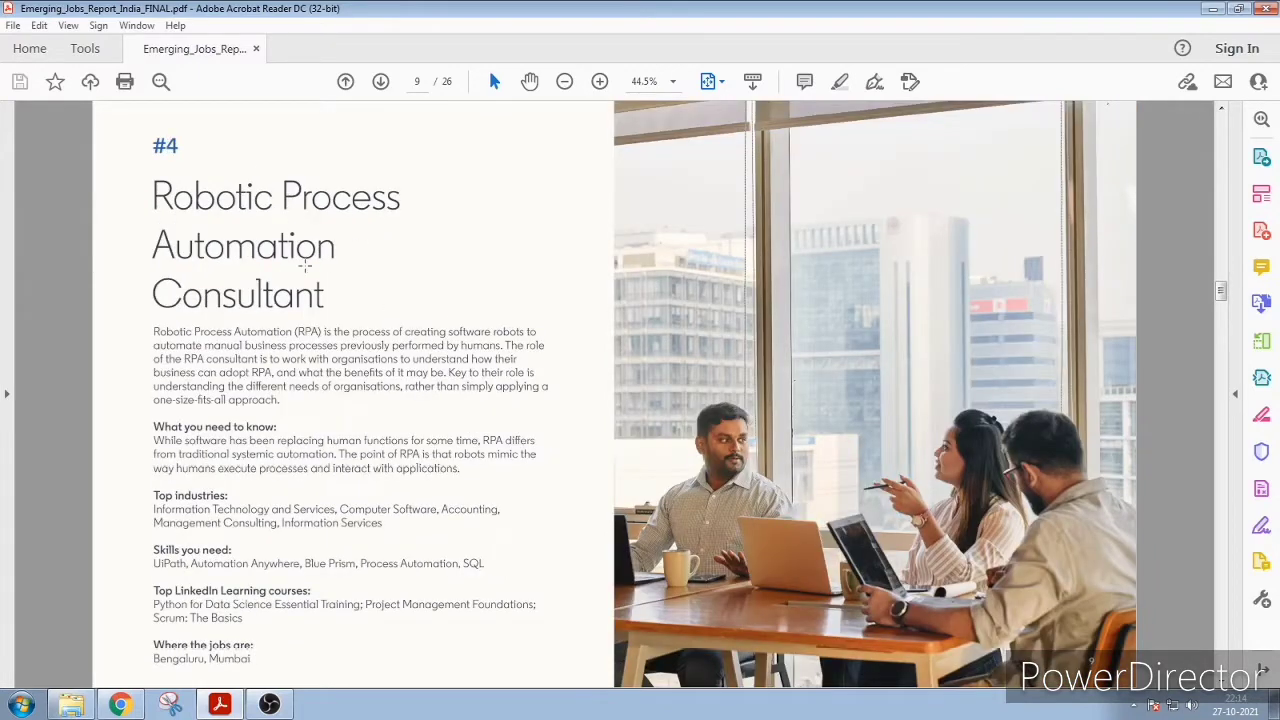
scroll("down", 3)
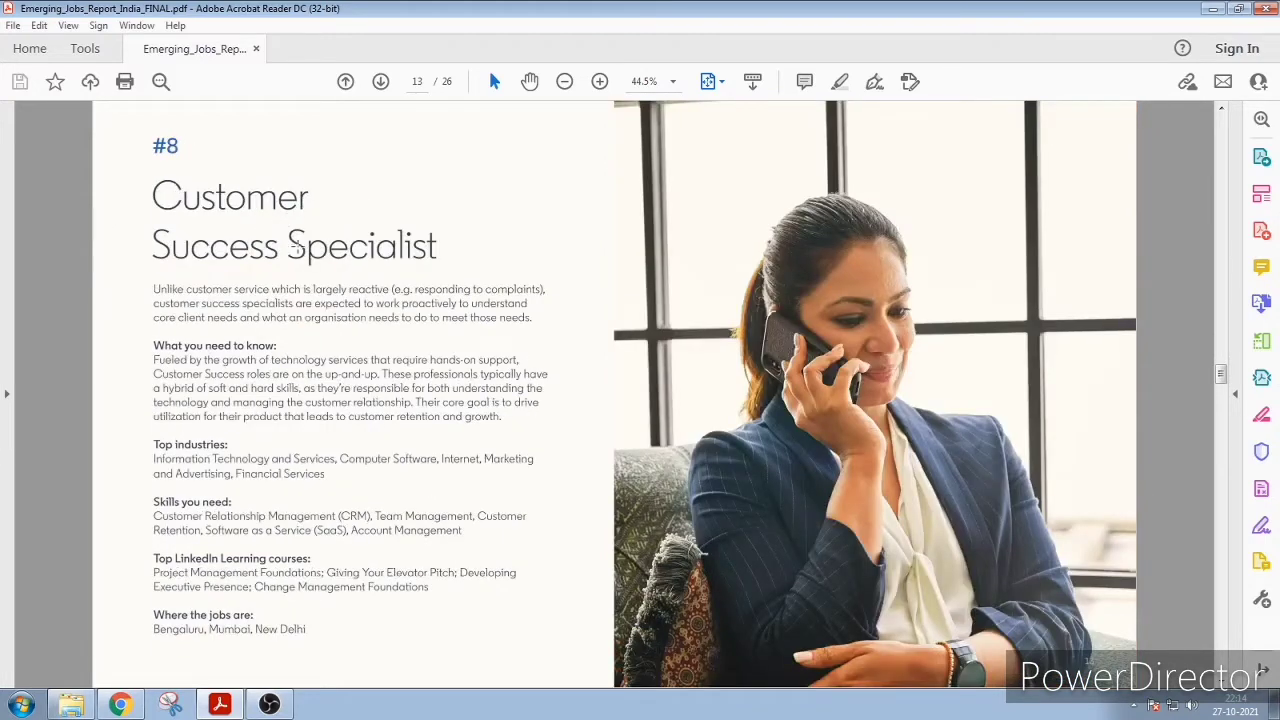
Page past Full Stack Engineer, Cybersecurity, Front-end and Lead Generation to #13 Digital Marketing Specialist
left_click(376, 80)
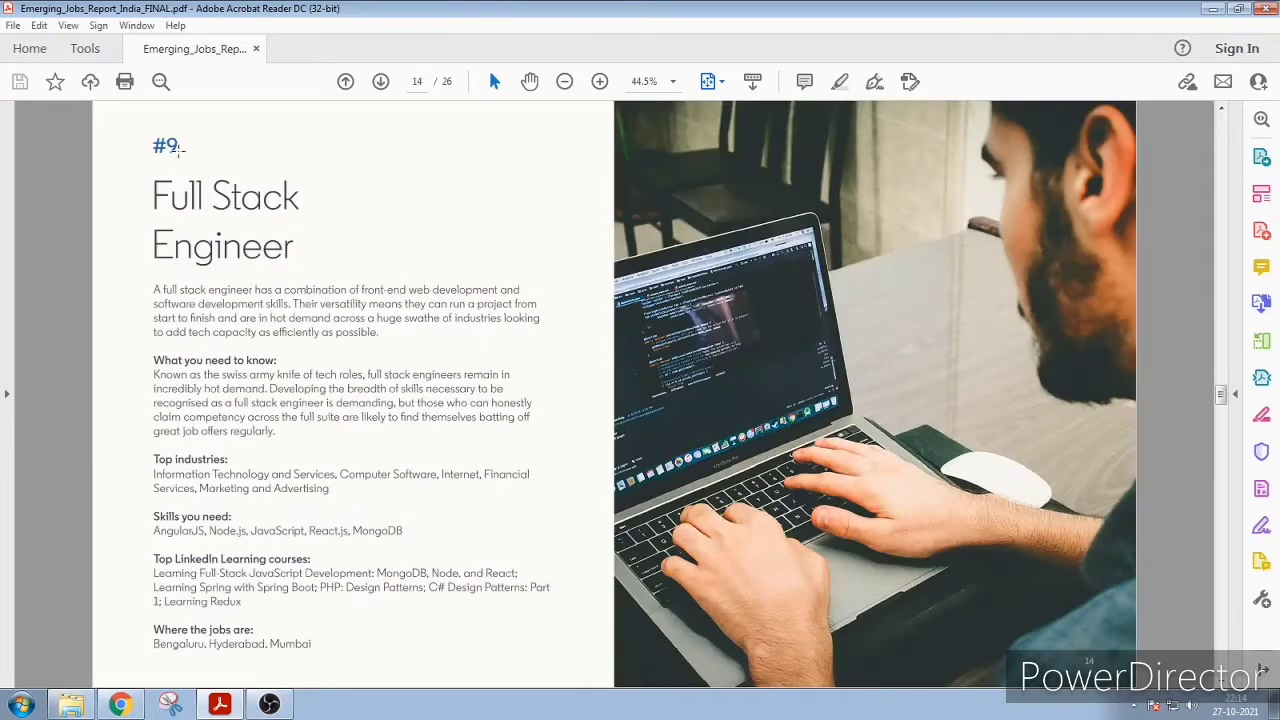
left_click(376, 80)
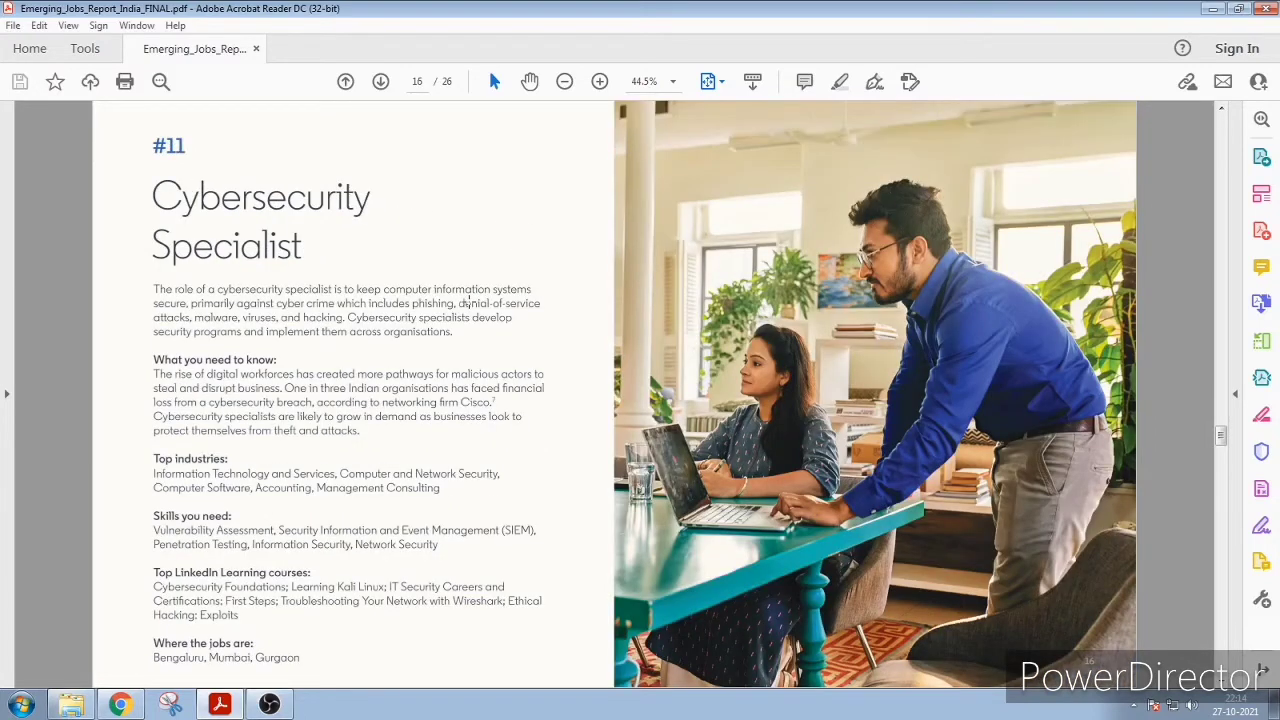
left_click(378, 80)
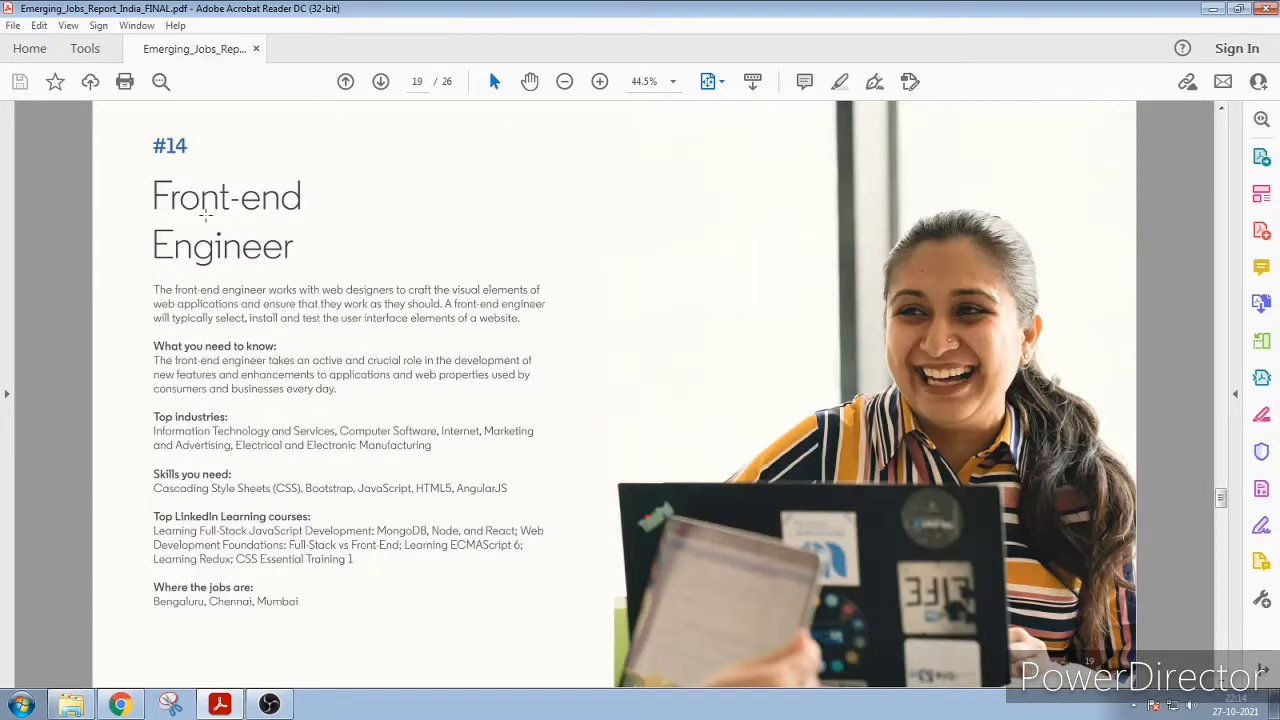
left_click(376, 80)
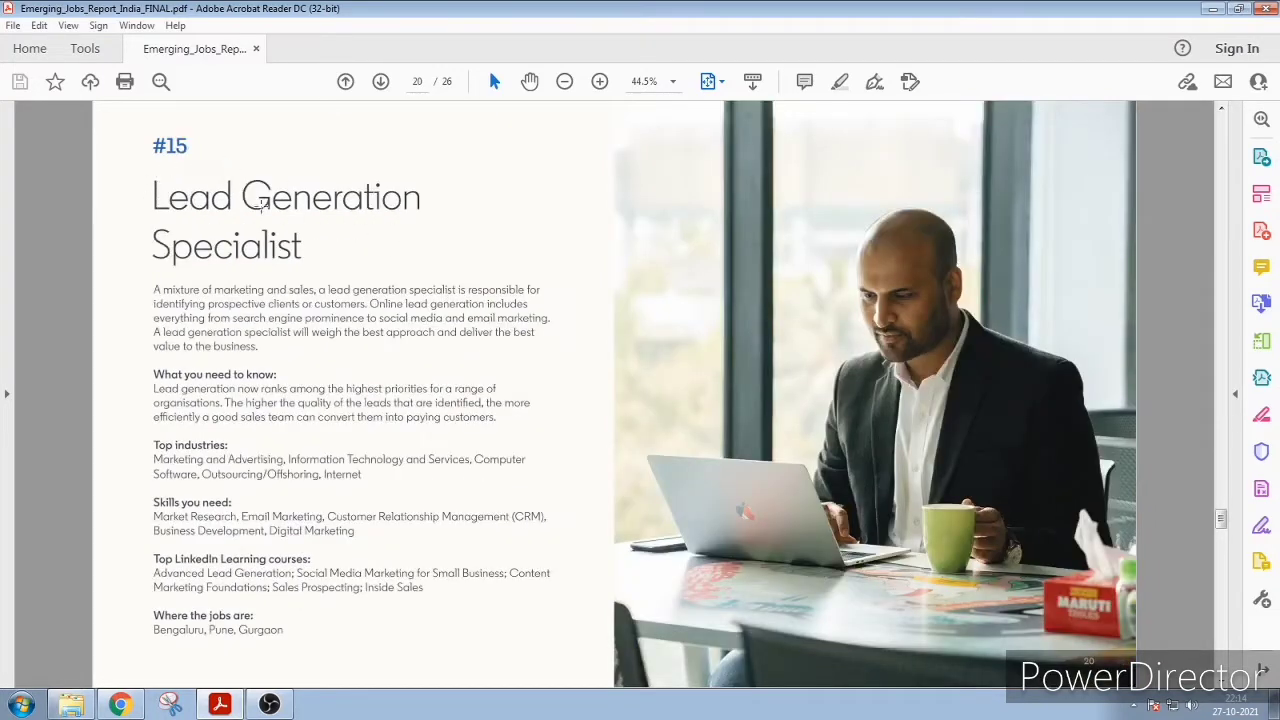
left_click(380, 80)
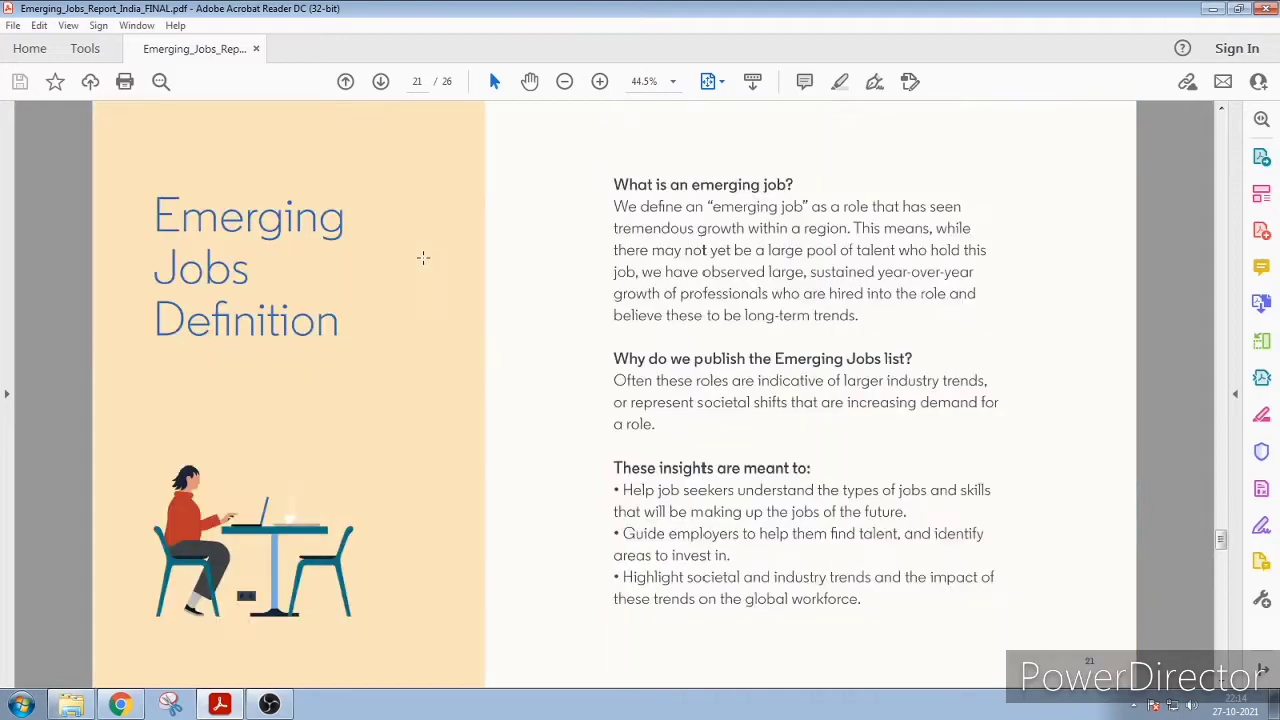
scroll("up", 3)
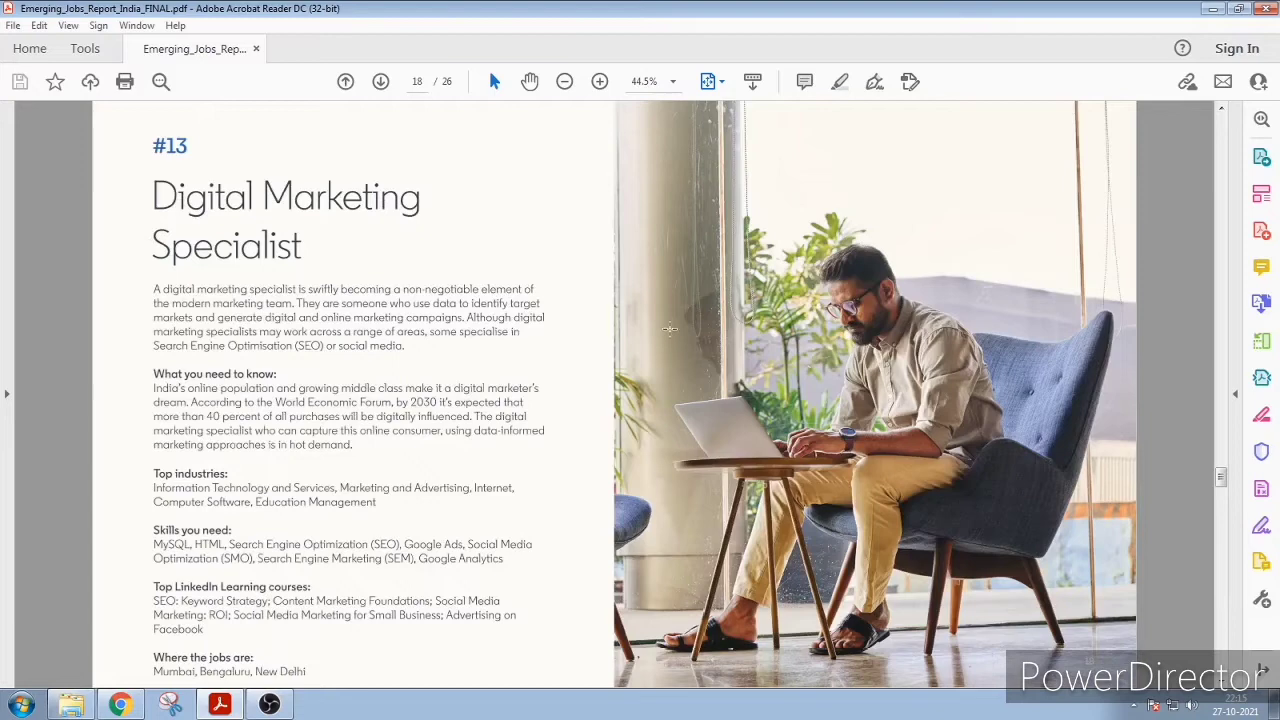
mouse_move(708, 368)
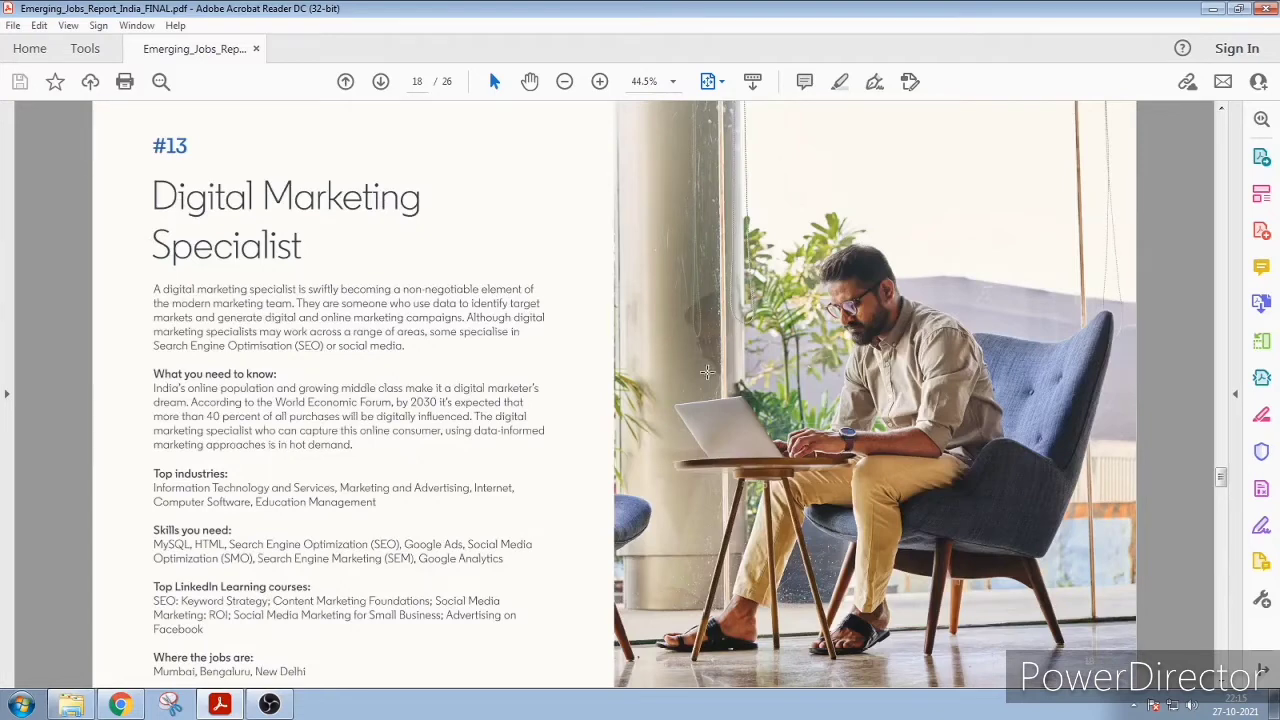
mouse_move(468, 506)
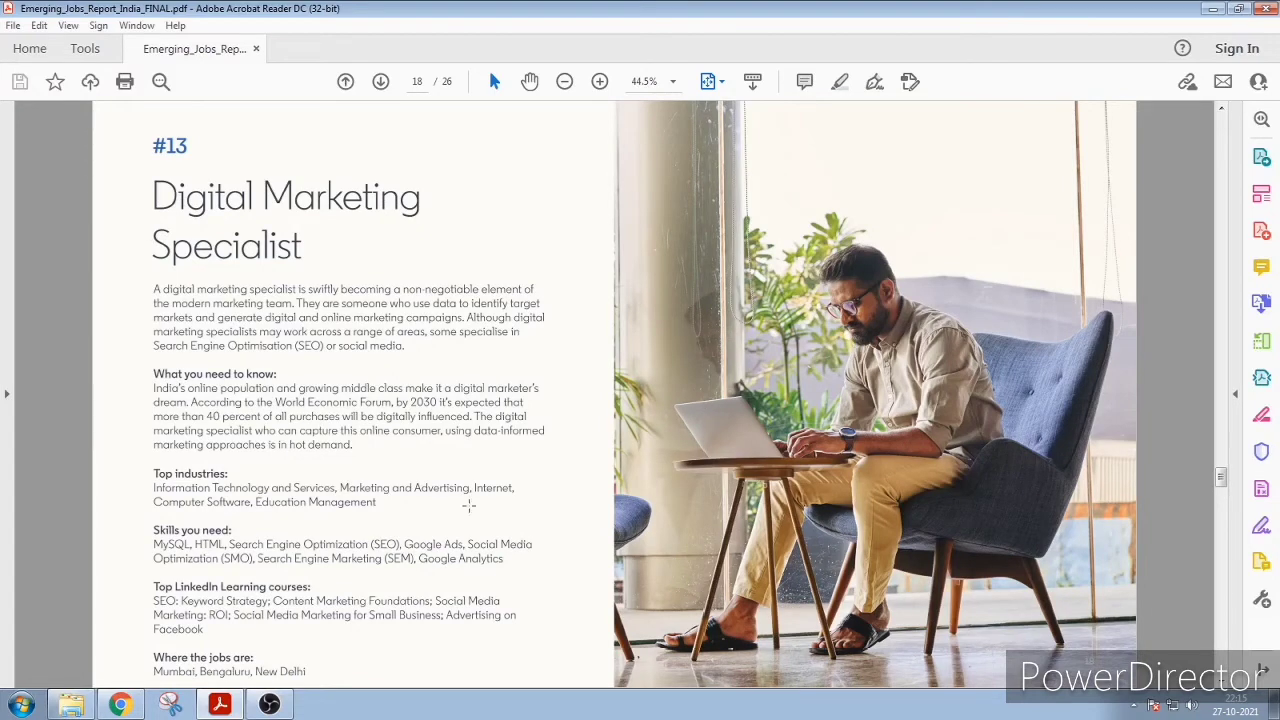
mouse_move(658, 442)
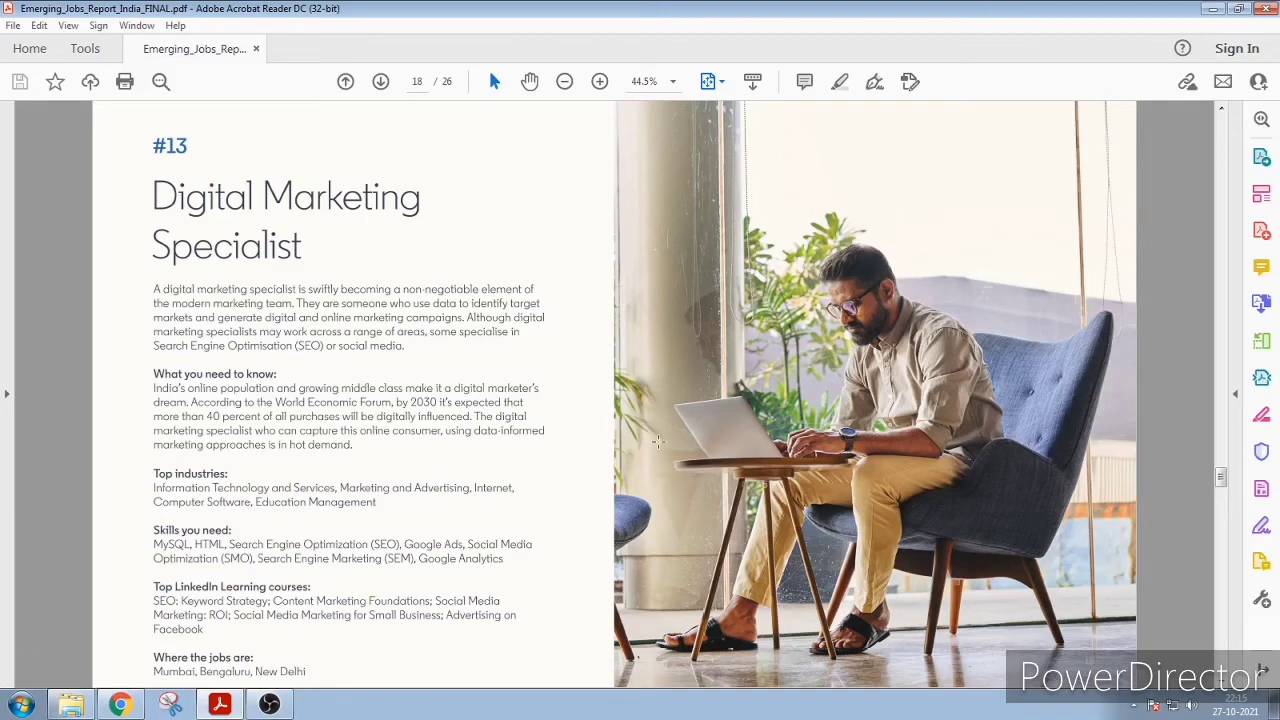